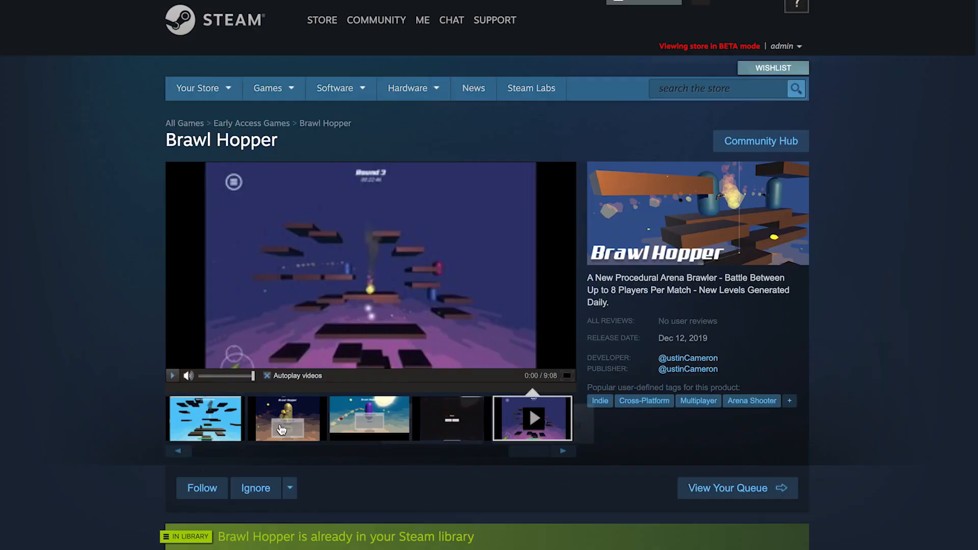
Step: Show the in-game pause menu screenshot from the Brawl Hopper media strip in the main viewer
{"action": "left_click", "coordinate": [447, 417]}
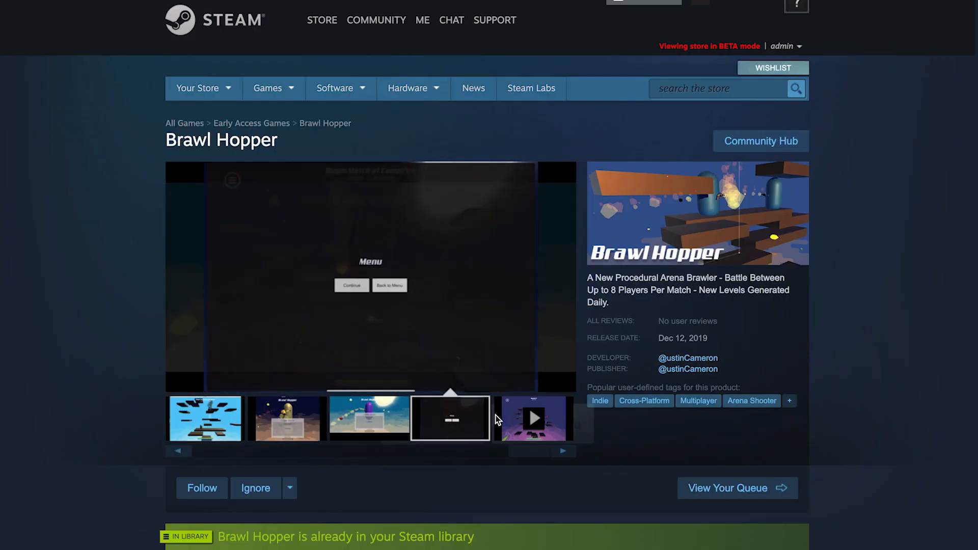
{"action": "left_click", "coordinate": [533, 418]}
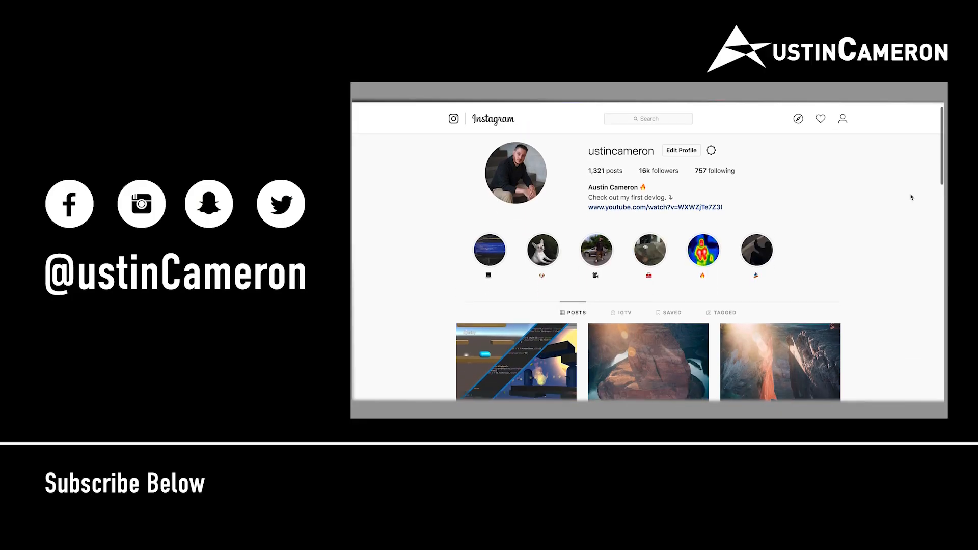
{"action": "scroll", "scroll_direction": "down", "scroll_amount": 3}
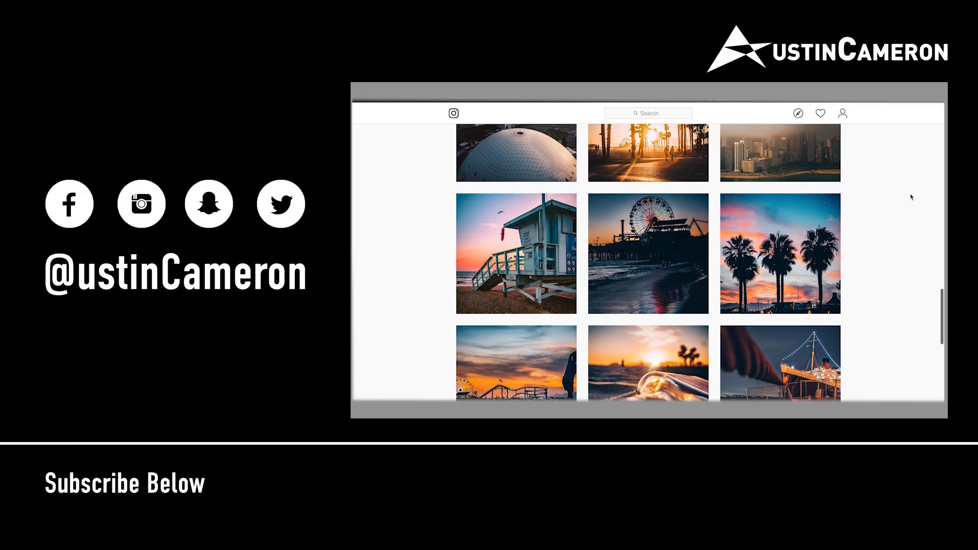